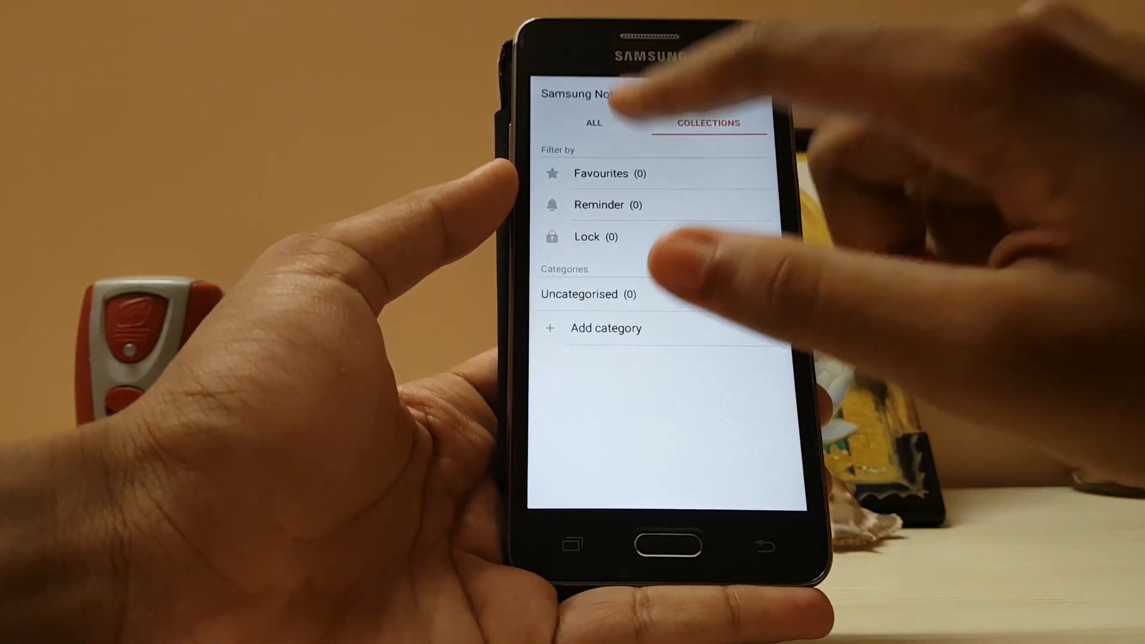
Switch between the ALL and COLLECTIONS tabs, ending on the empty full note list
click(580, 131)
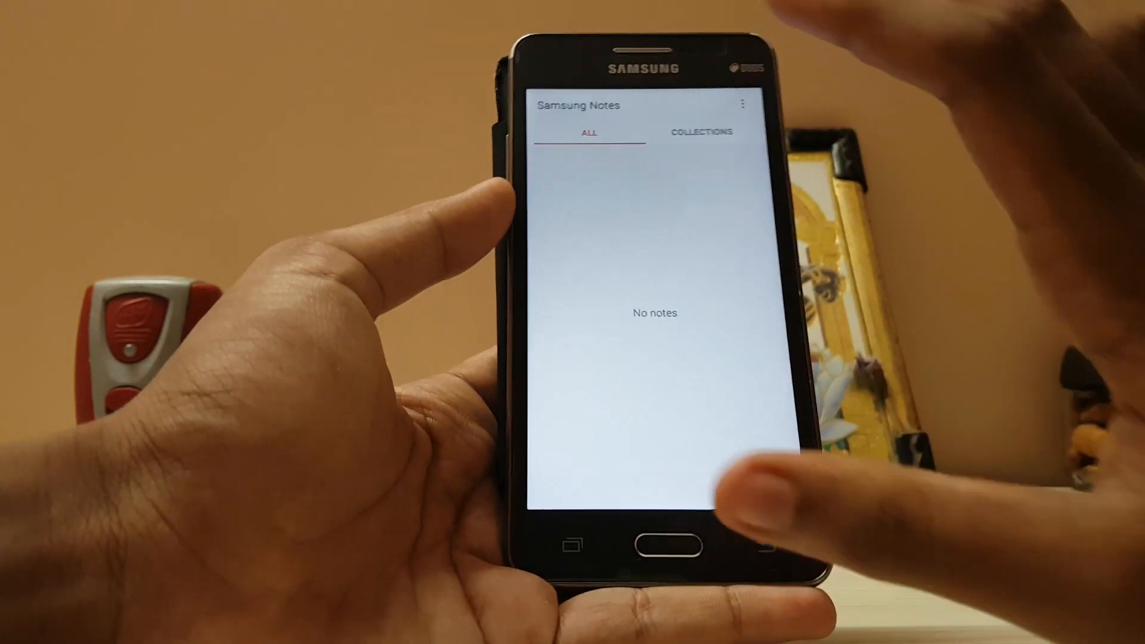
click(702, 132)
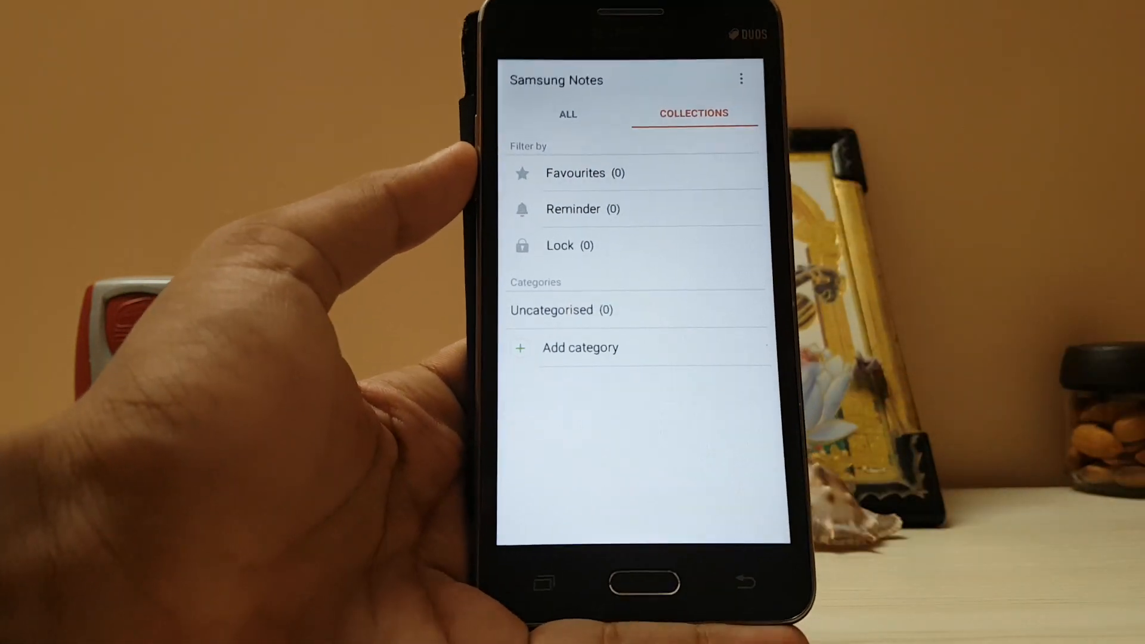
click(567, 113)
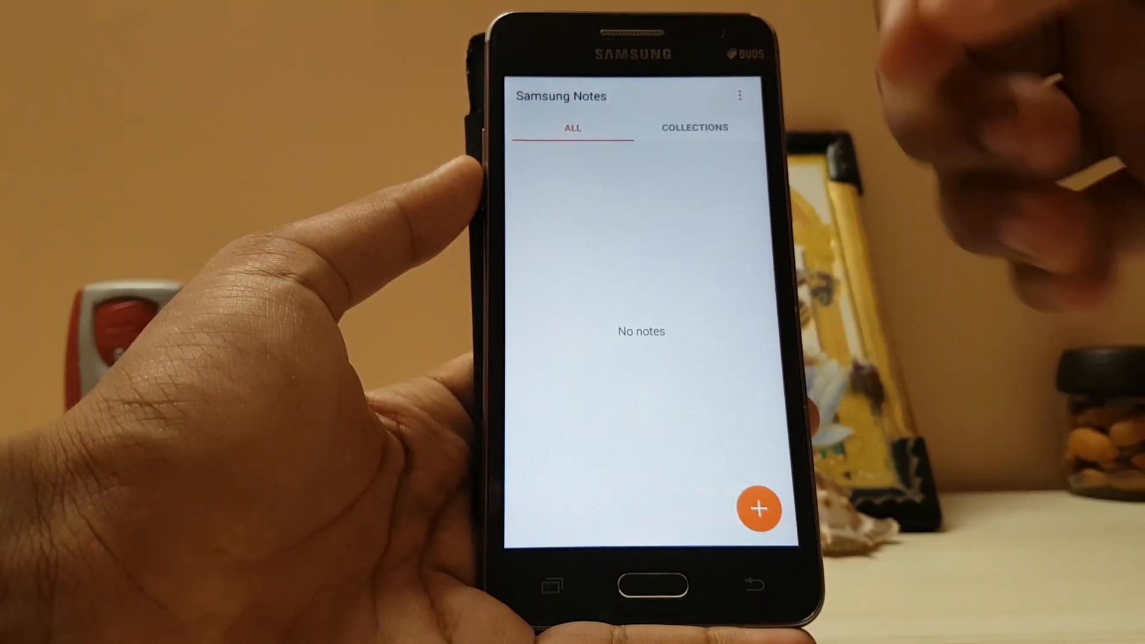
Start a new note and try numbered list, bullets, italic and underline, then clear the list formatting
click(760, 509)
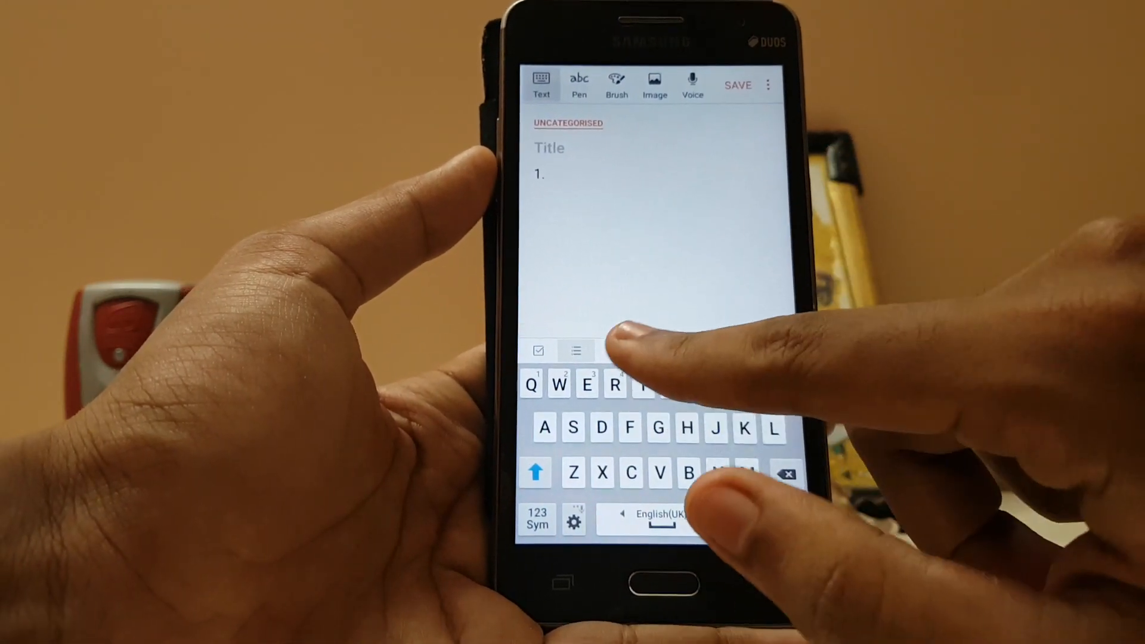
click(610, 352)
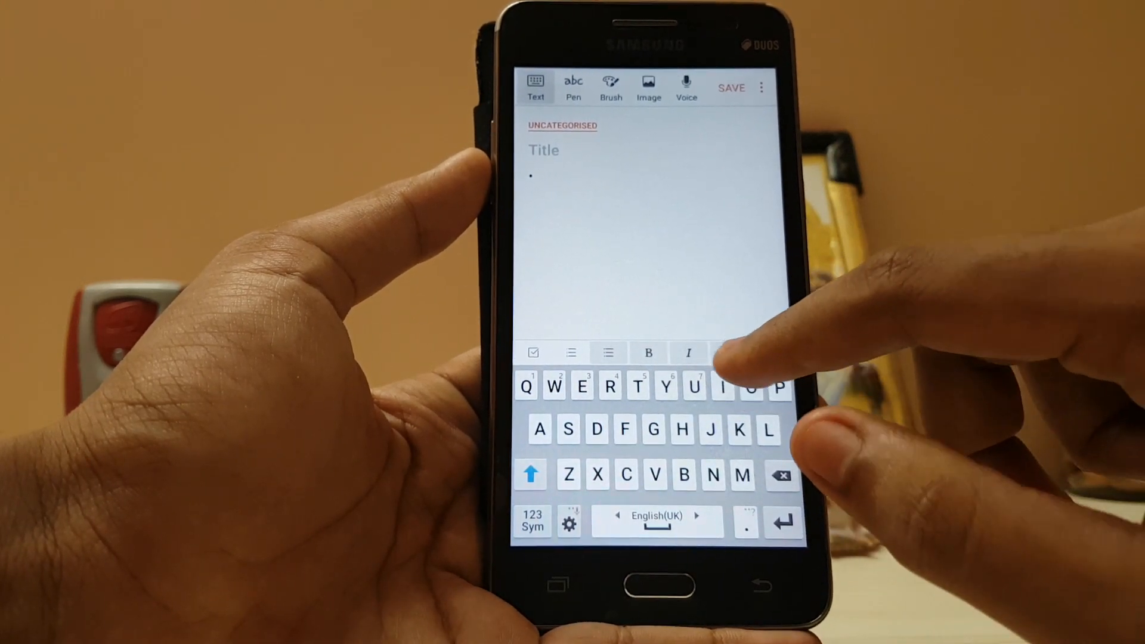
click(722, 387)
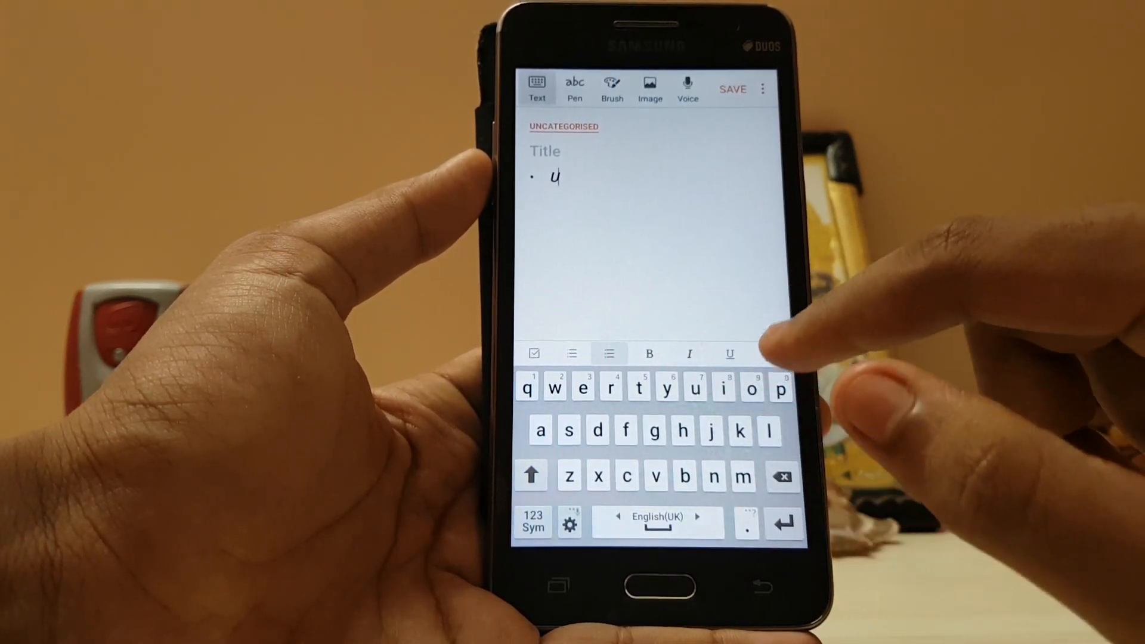
click(782, 476)
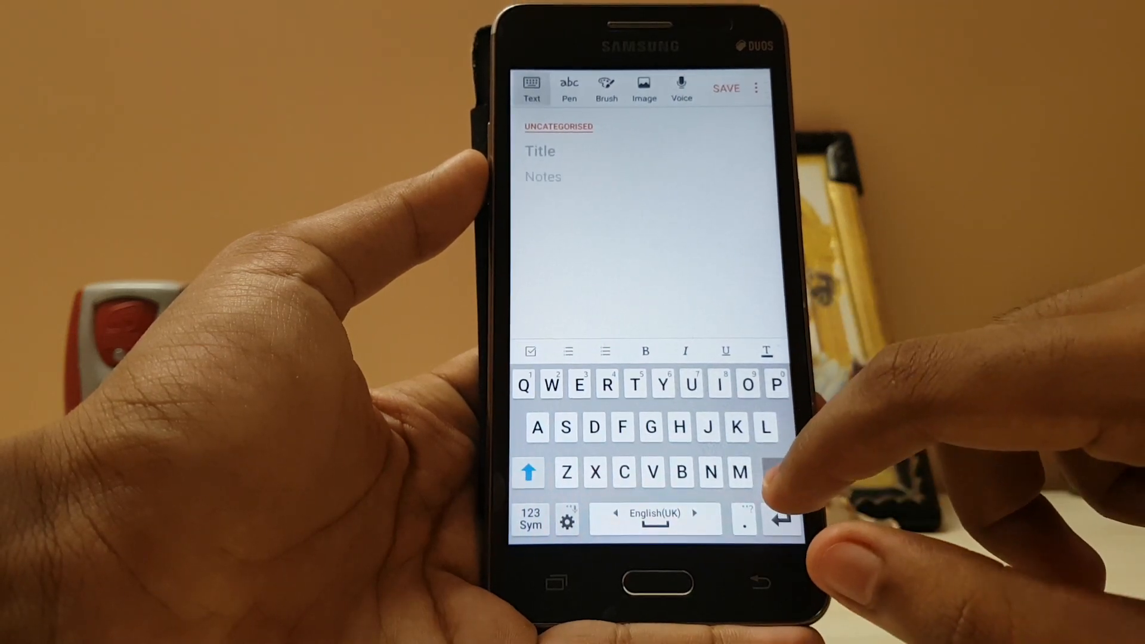
click(573, 88)
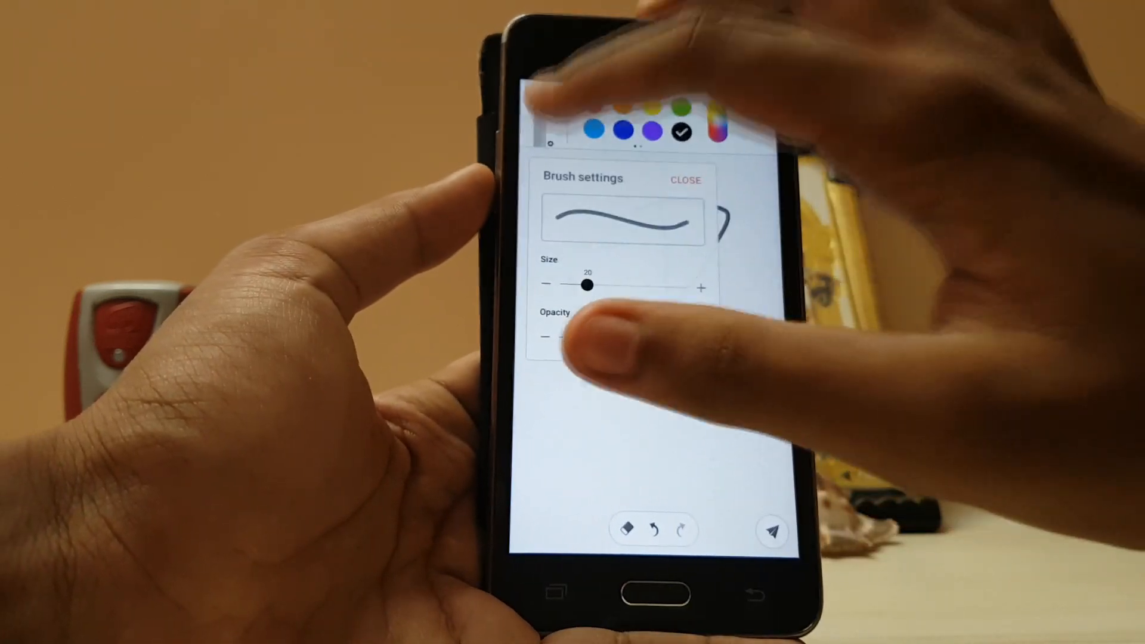
Set the brush size to 20 for drawing strokes on the note canvas
click(685, 179)
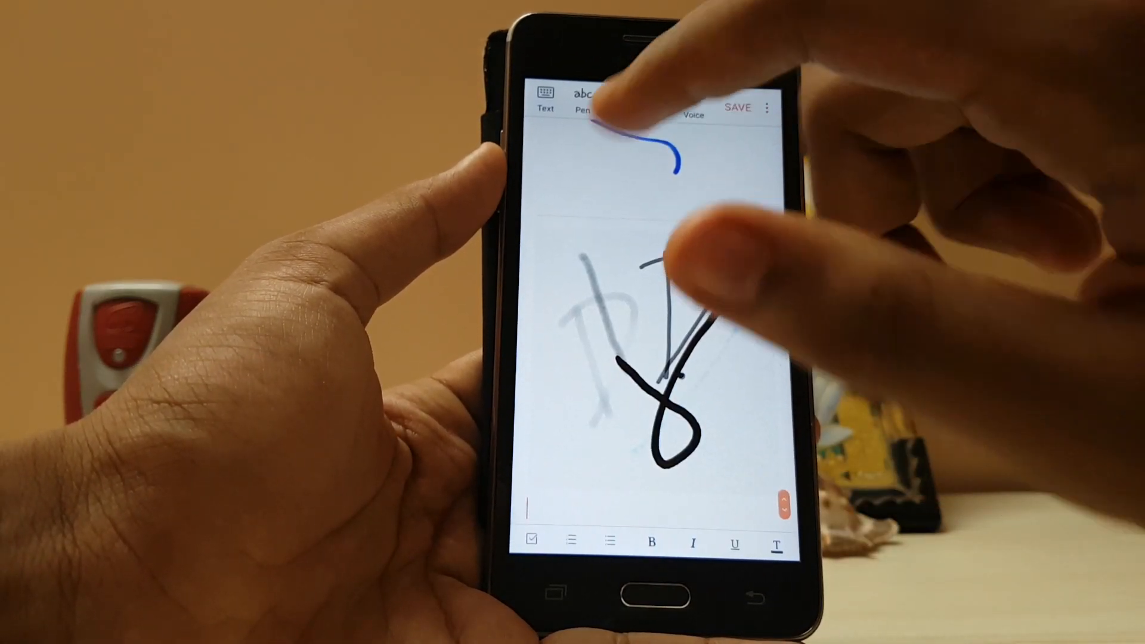
click(644, 99)
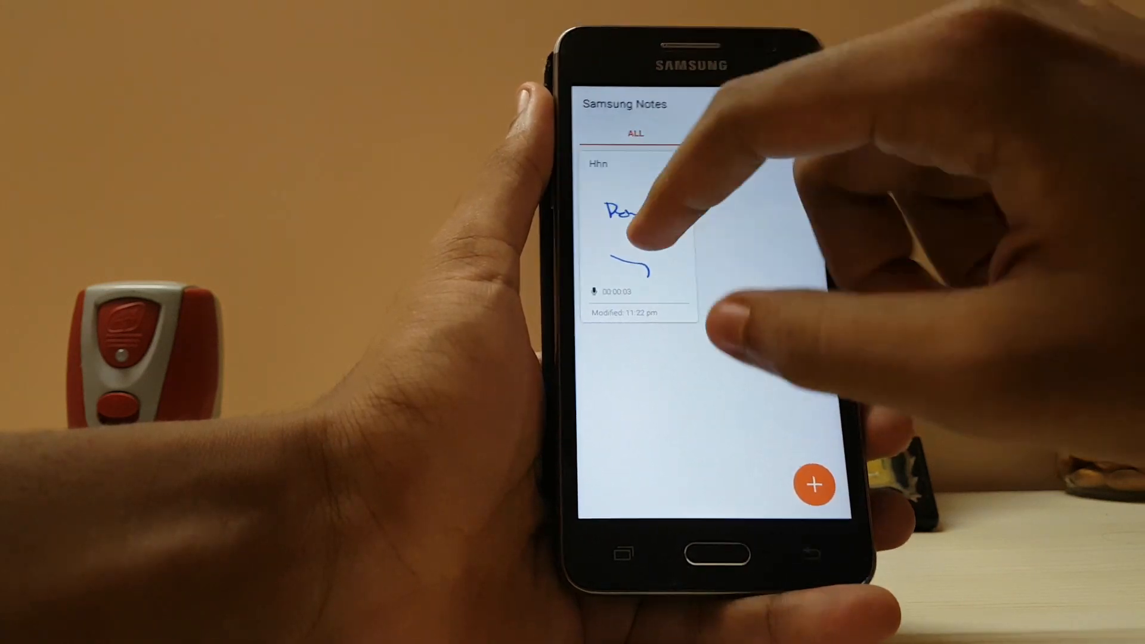
click(639, 241)
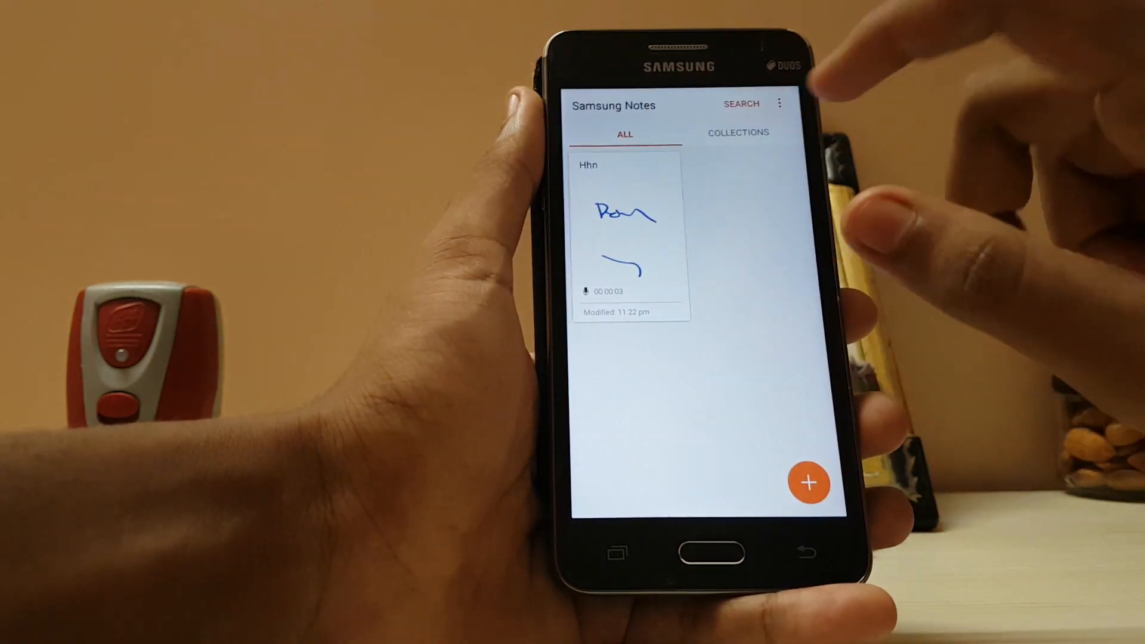
click(738, 133)
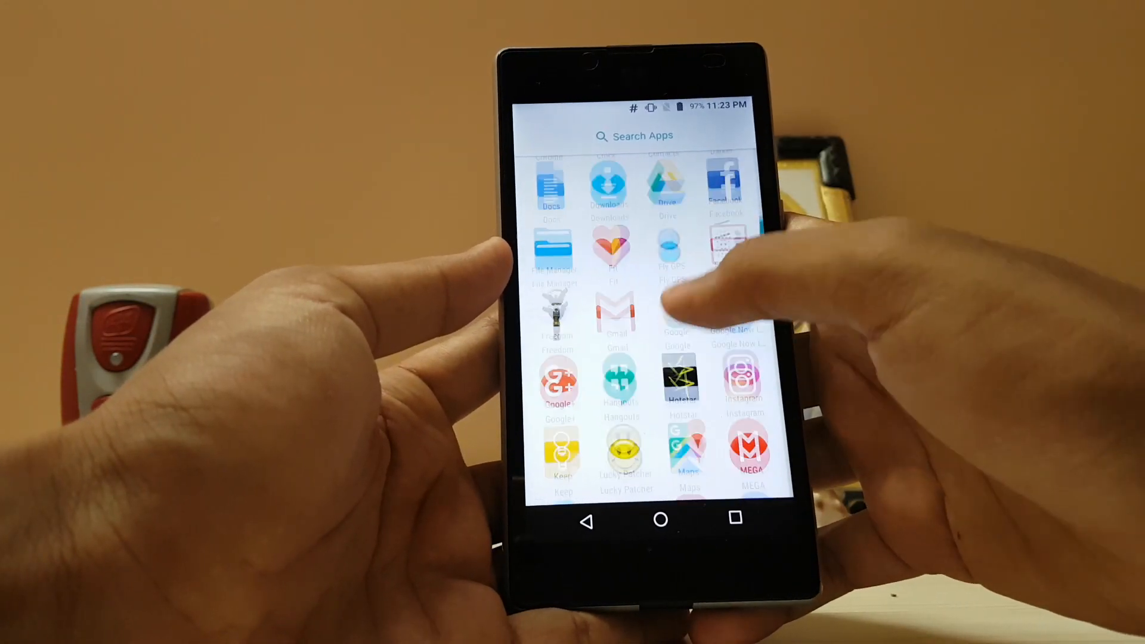
Launch Lucky Patcher from the app drawer to install the Samsung Notes APK
click(625, 450)
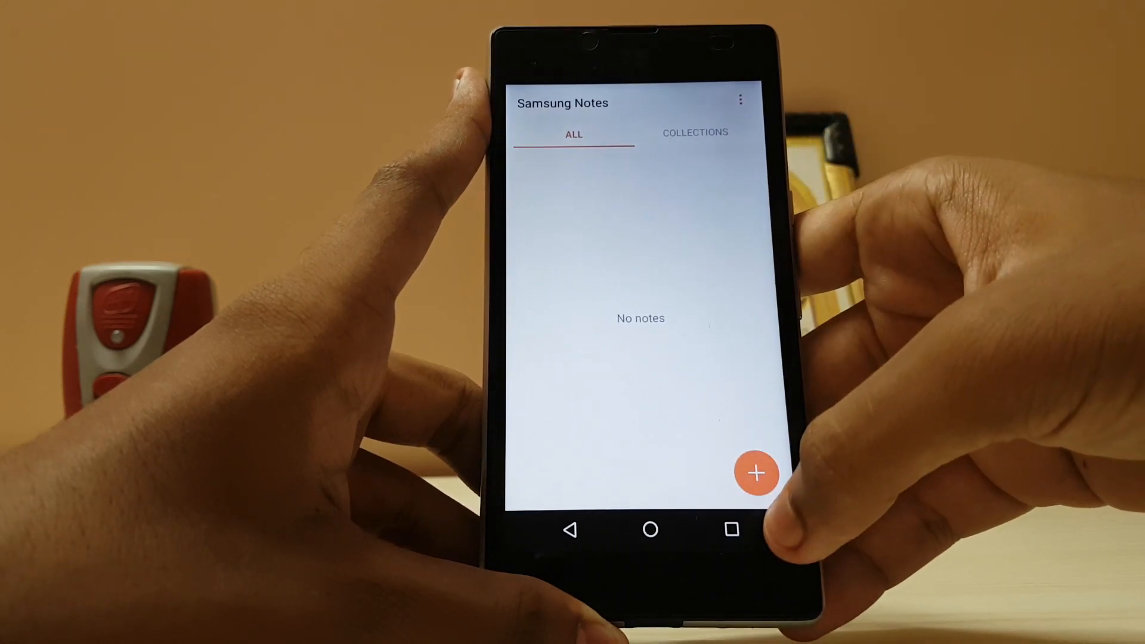
Show the collections view with favourites, reminder, lock and uncategorised all at zero
click(694, 133)
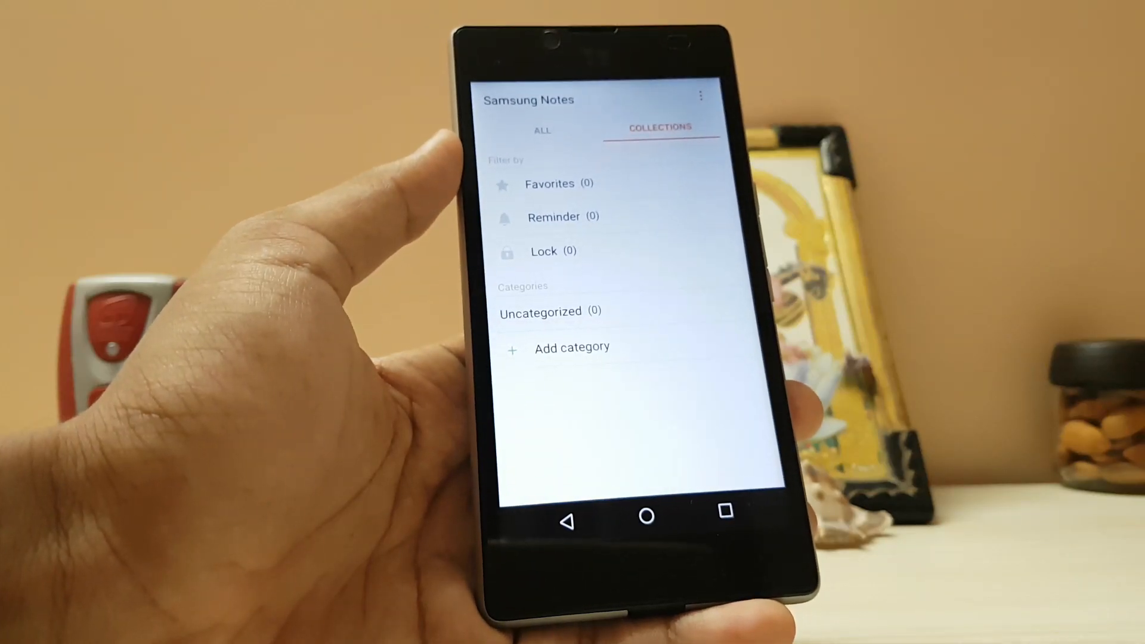